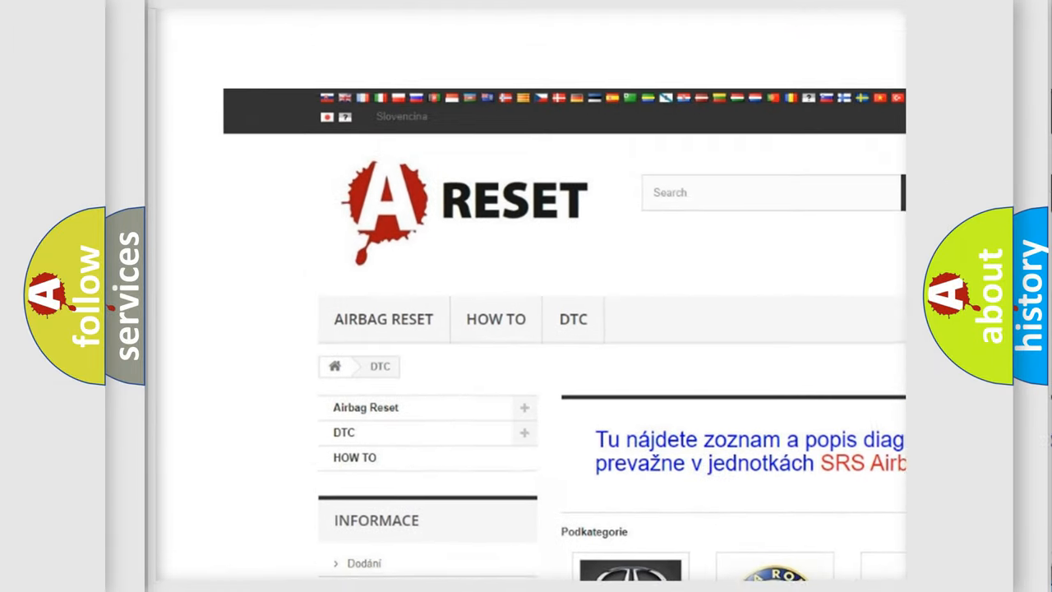
scroll("down", 3)
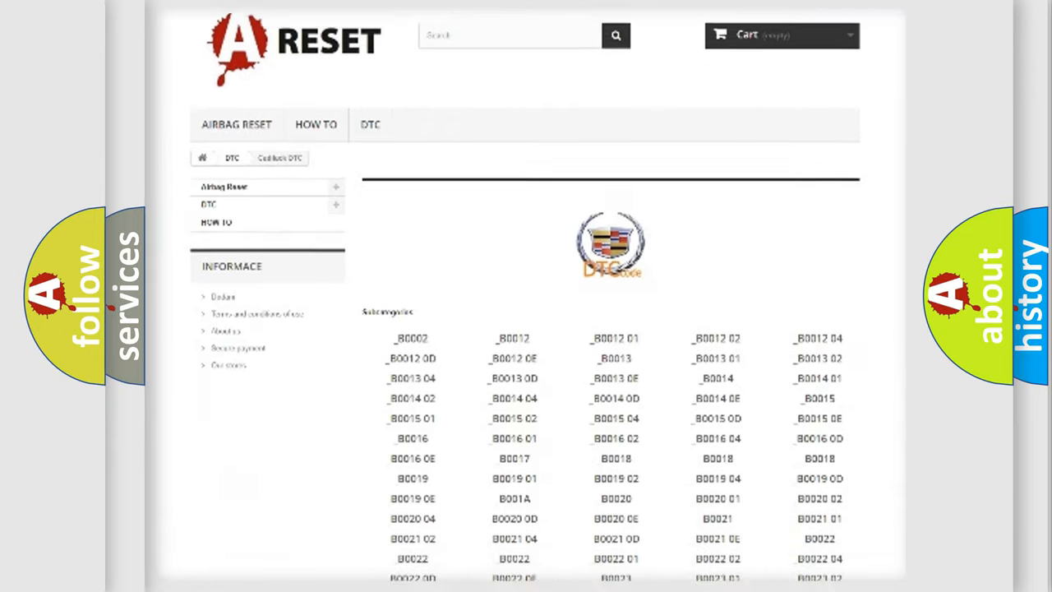
scroll("down", 3)
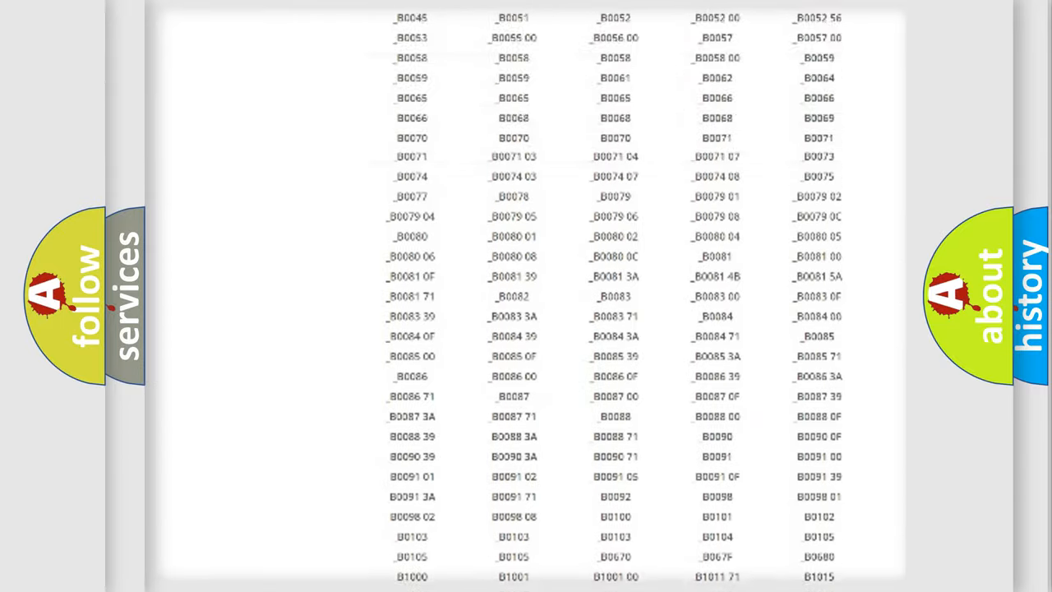